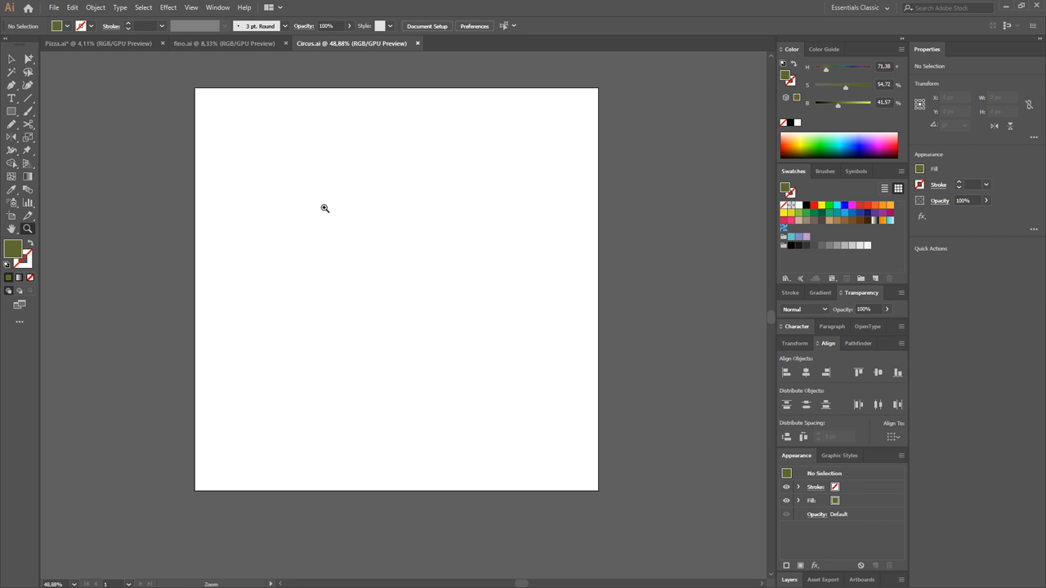
mouse_move(316, 194)
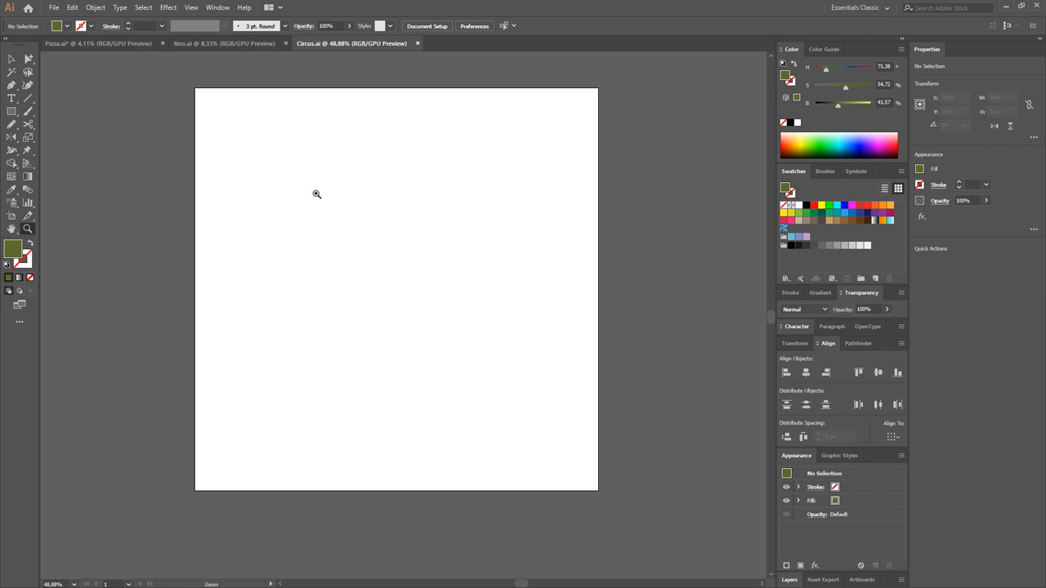
mouse_move(268, 238)
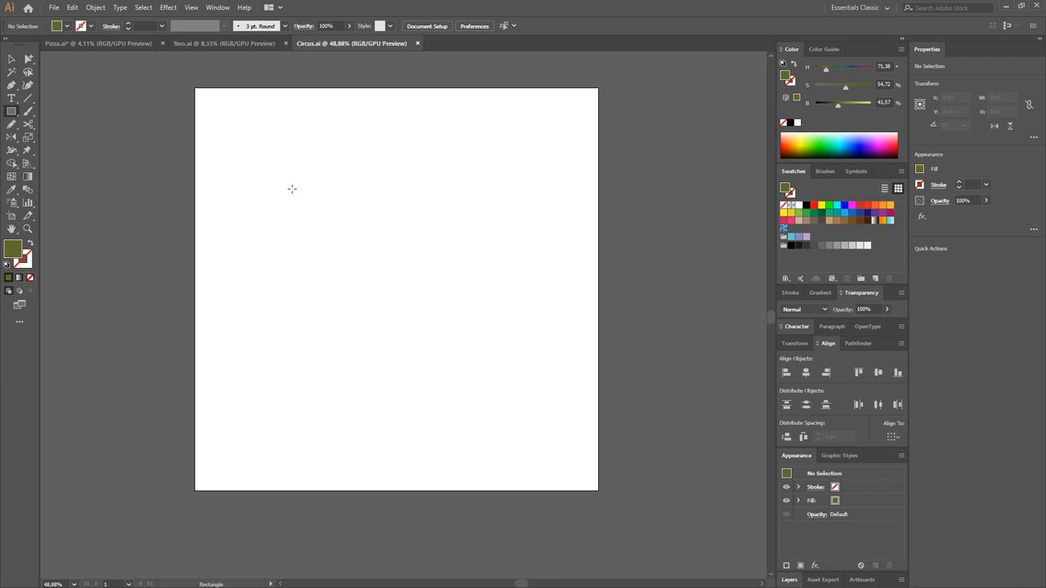
mouse_move(299, 120)
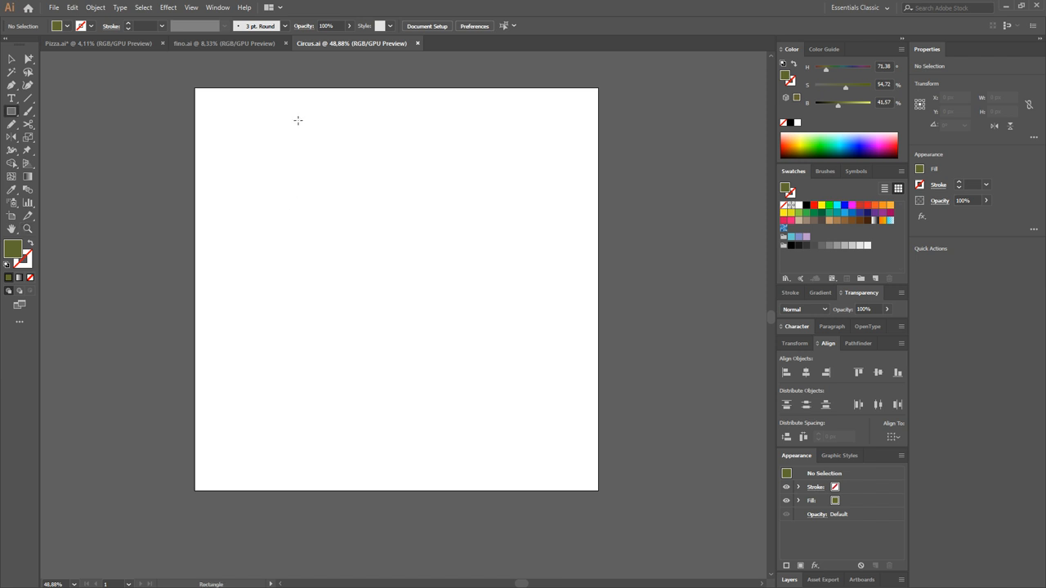
mouse_move(256, 179)
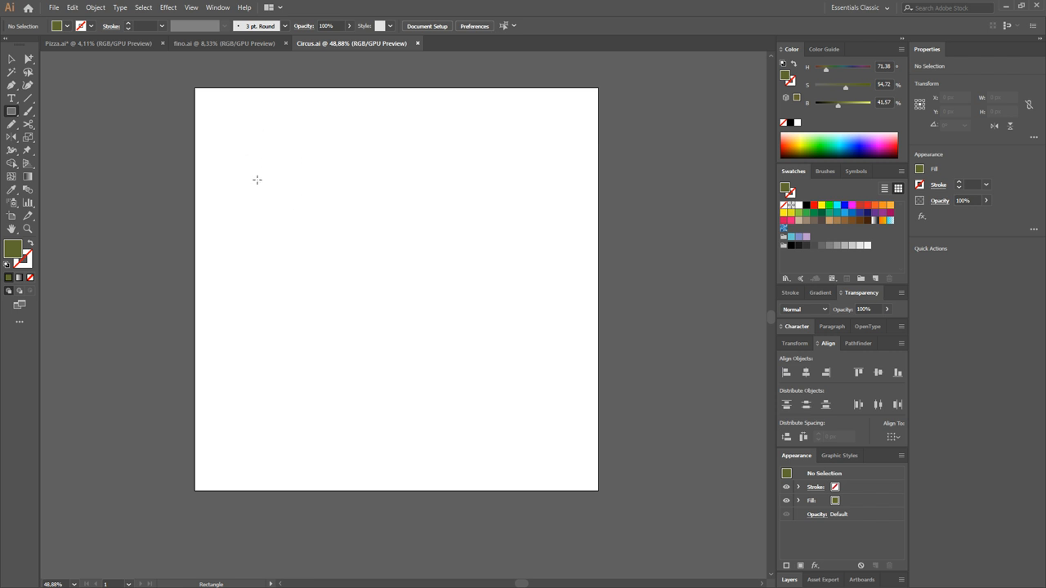
- Draw cream and red stripe rectangles, narrow the pair, and drag a copy alongside
left_click_drag(250, 146, 275, 196)
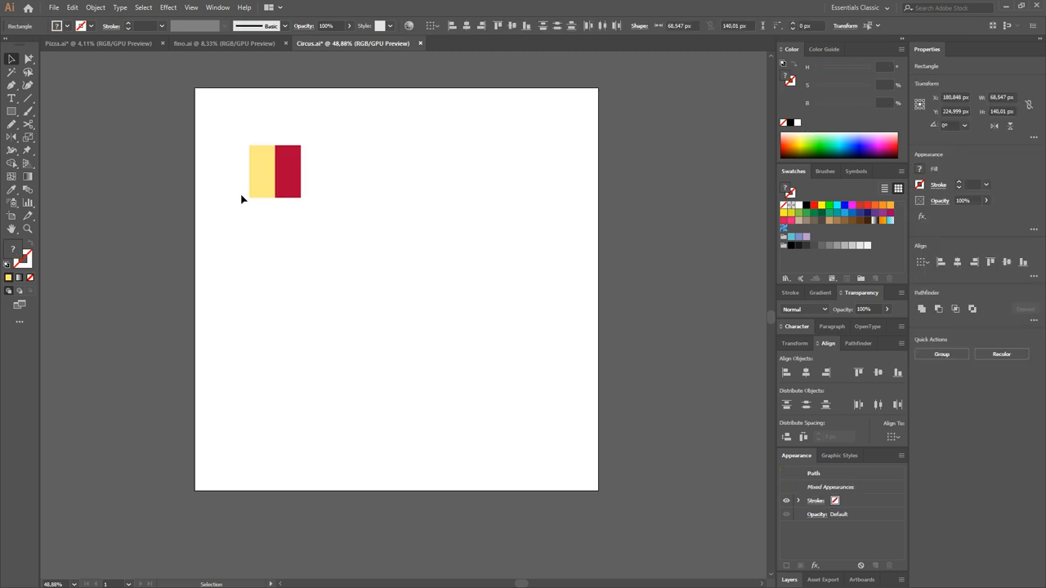
left_click_drag(274, 172, 275, 231)
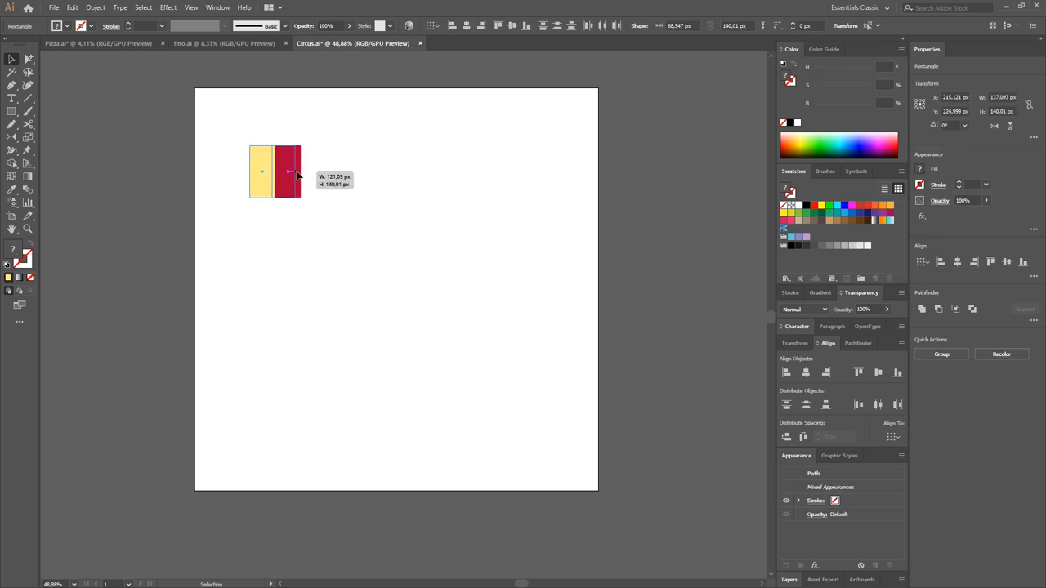
left_click_drag(294, 172, 284, 172)
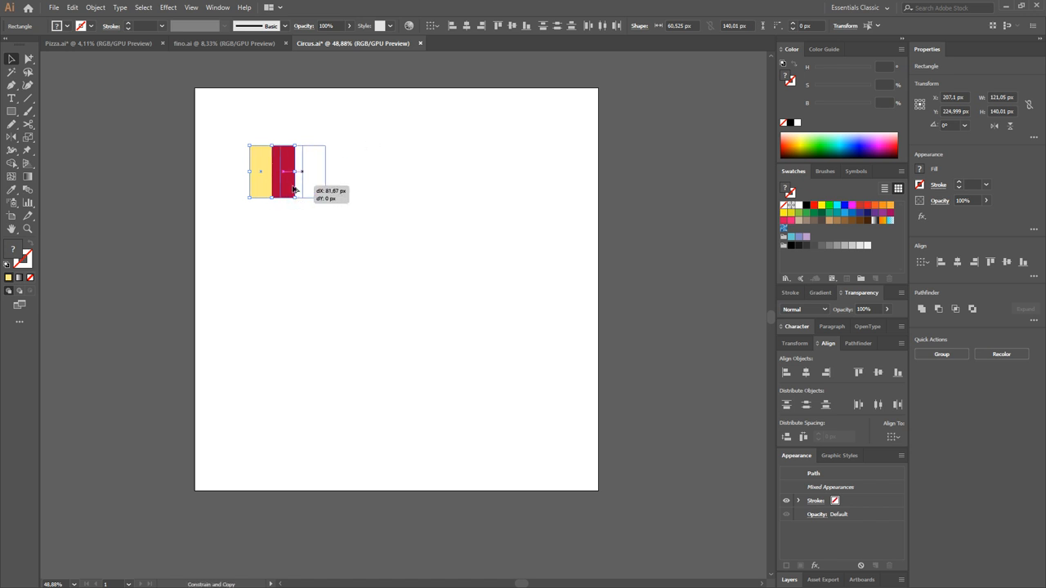
left_click_drag(261, 172, 329, 171)
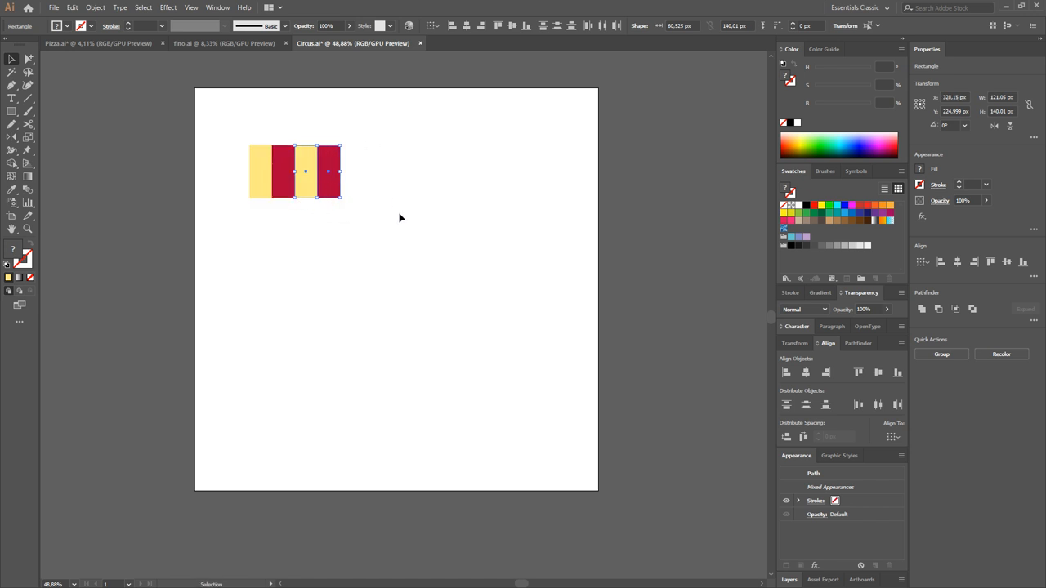
mouse_move(372, 193)
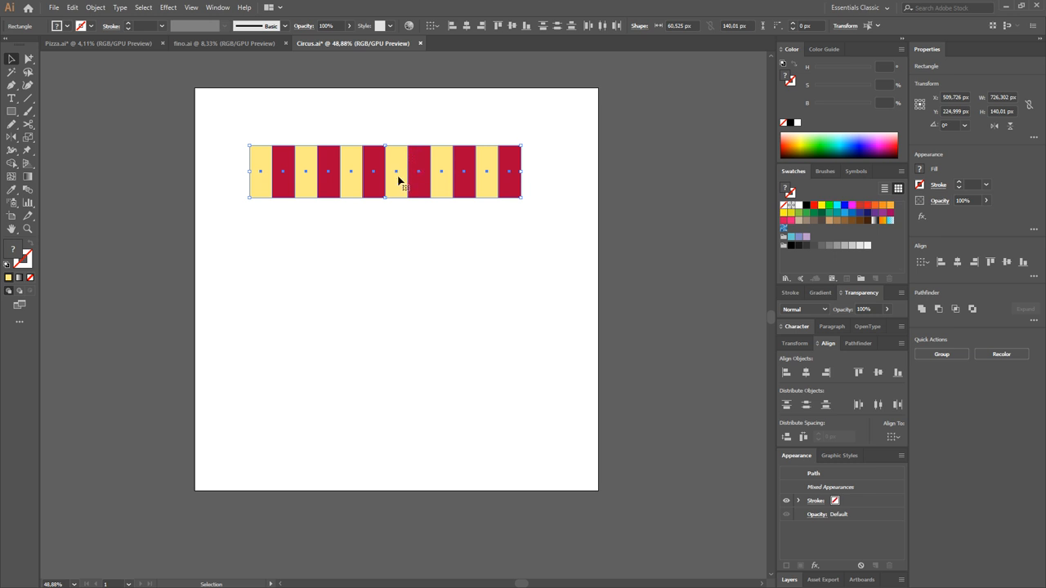
- Stretch the twelve-stripe row taller
left_click_drag(397, 171, 396, 221)
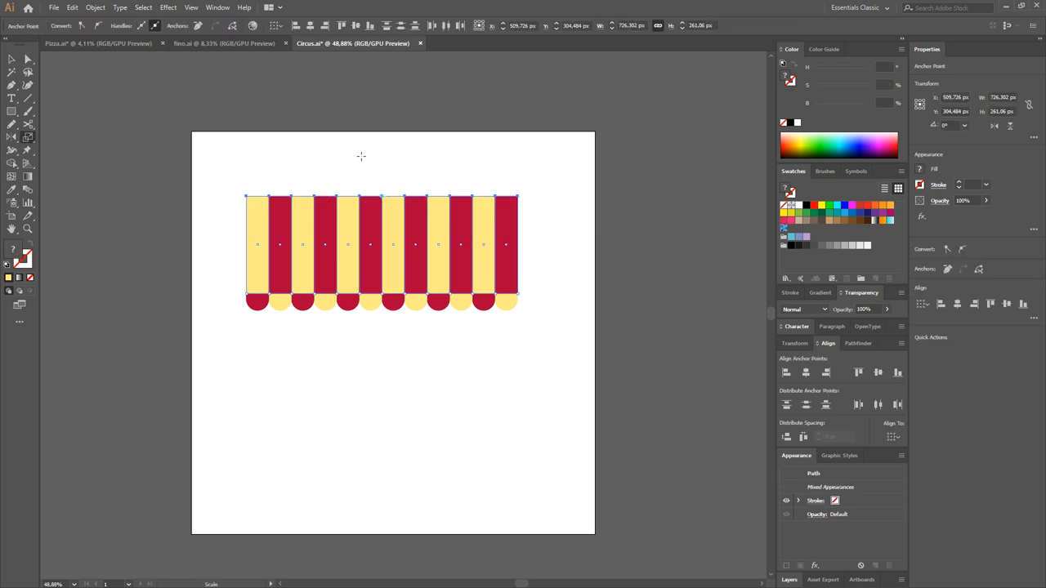
left_click(12, 58)
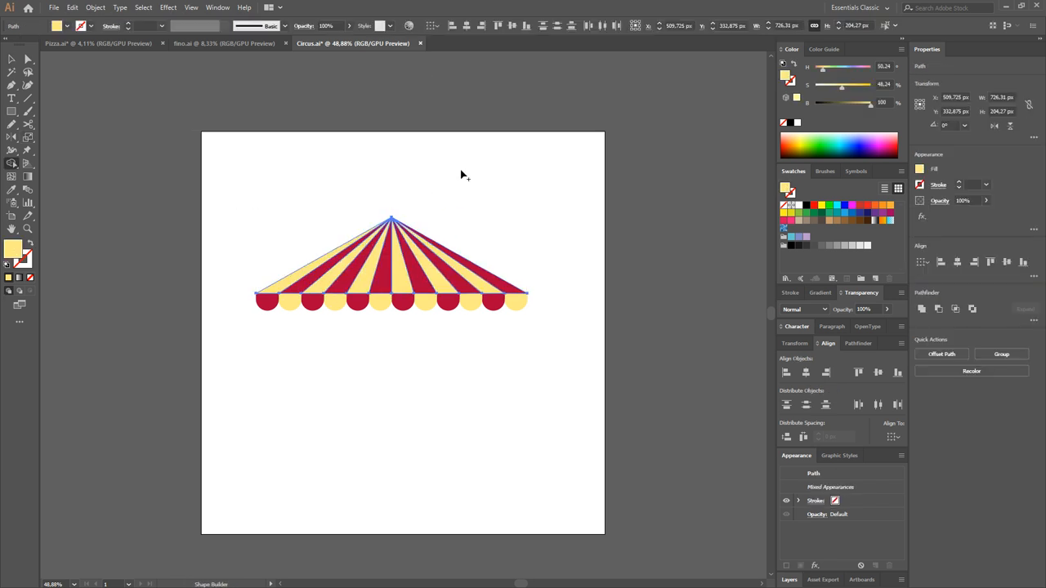
mouse_move(11, 163)
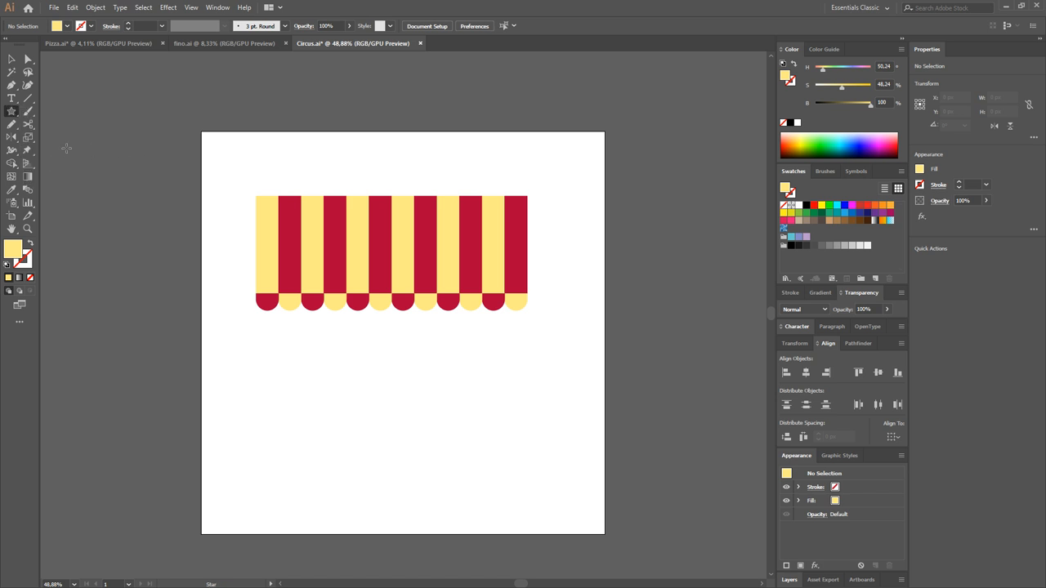
- Draw a polygon triangle stretched across the striped band
left_click(12, 124)
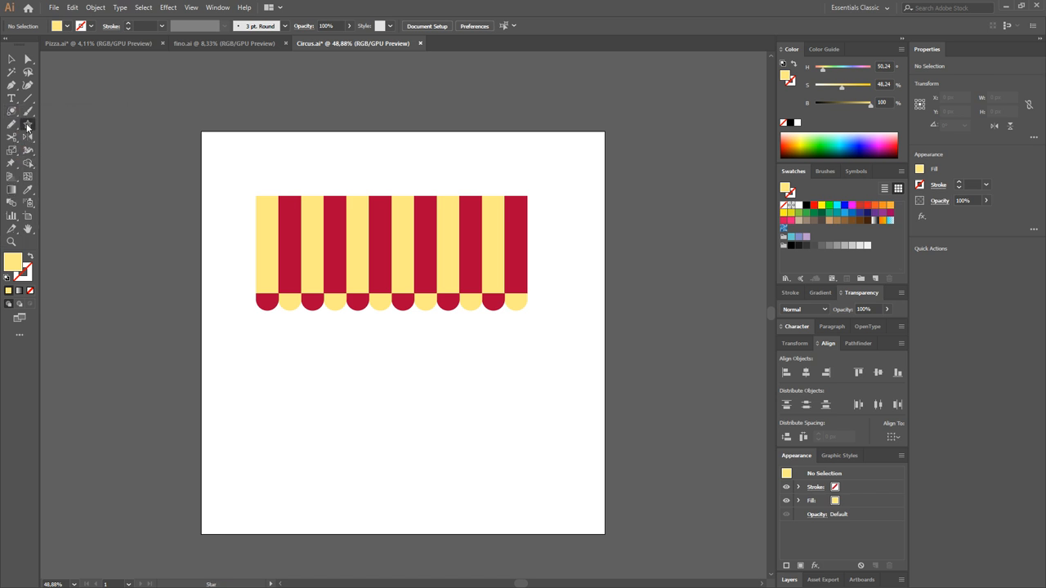
left_click(11, 111)
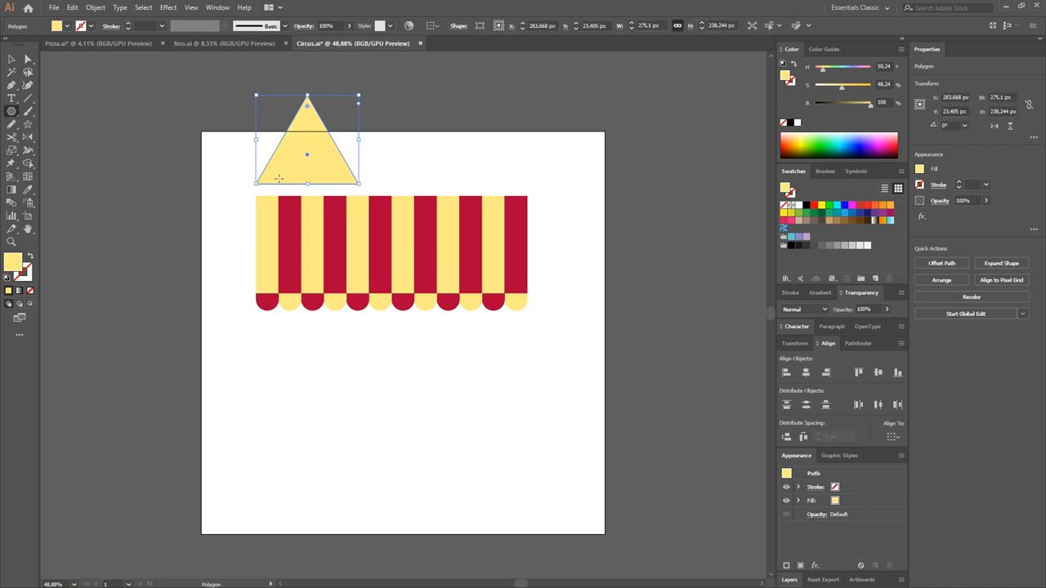
left_click_drag(308, 155, 331, 245)
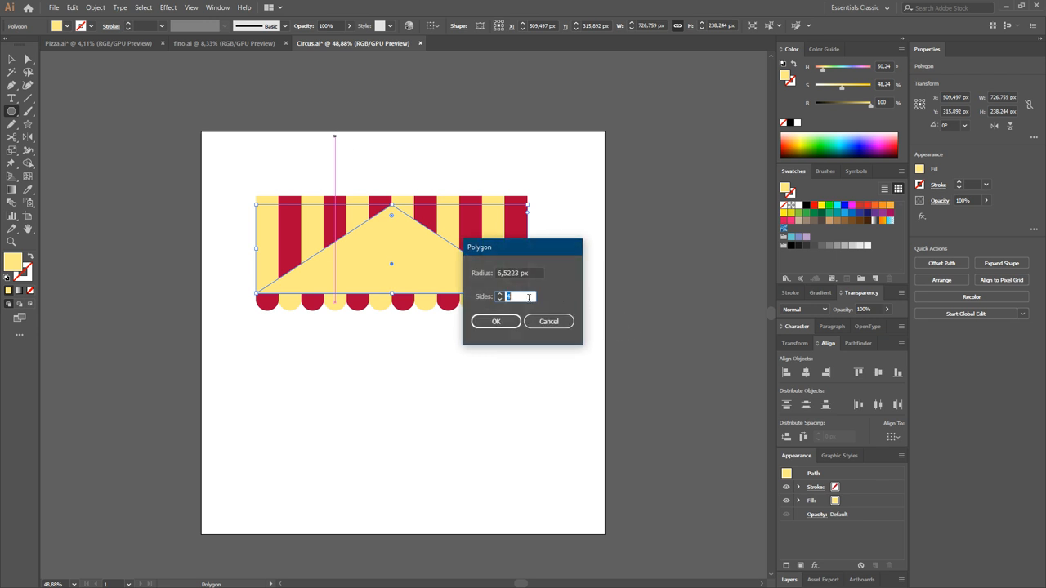
- Confirm the triangle's side count in the Polygon dialog
left_click(496, 321)
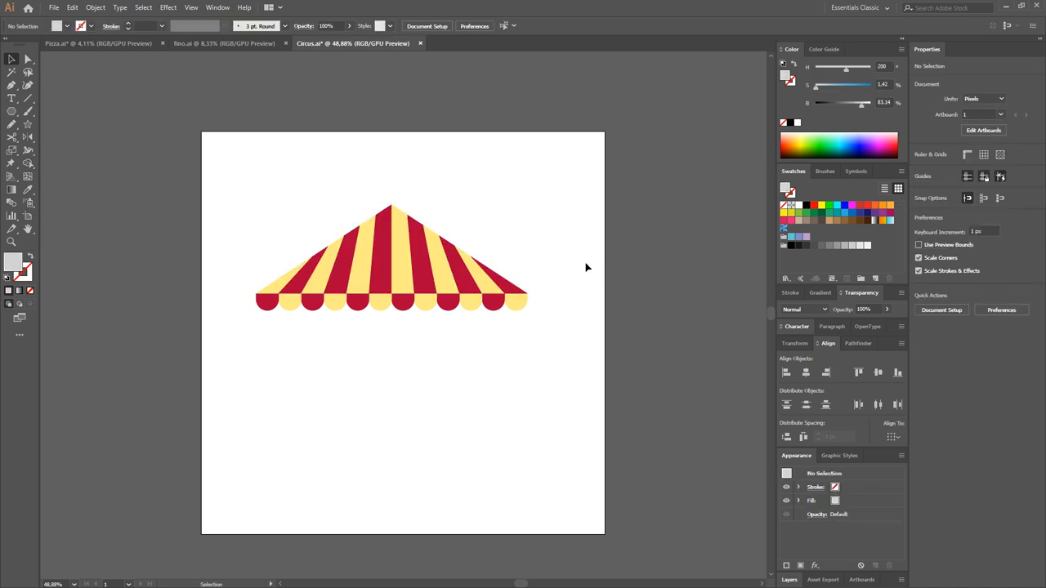
mouse_move(416, 331)
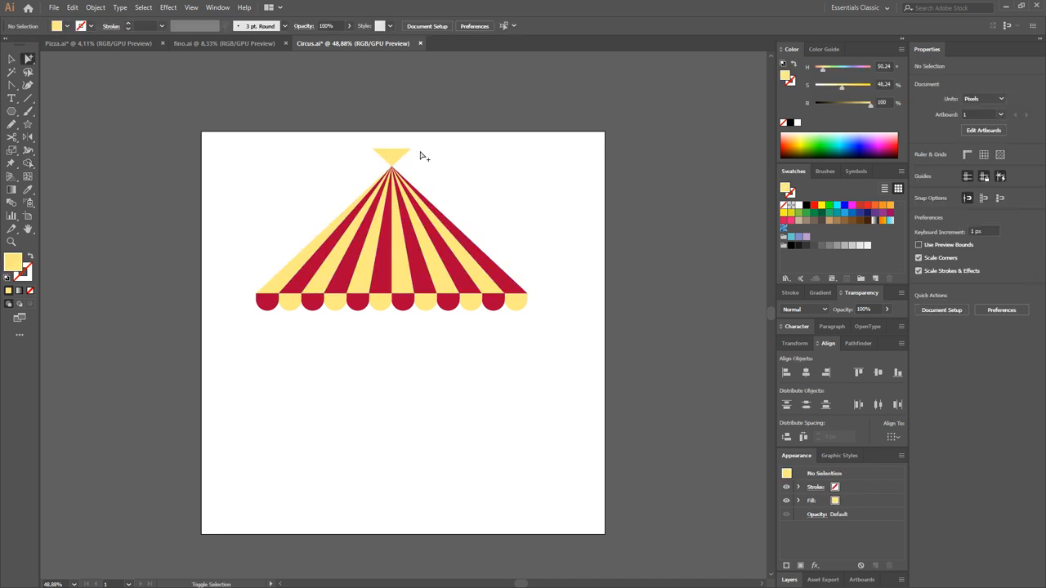
- Enlarge the peak cap triangle with a 4 px outward Offset Path
left_click(391, 155)
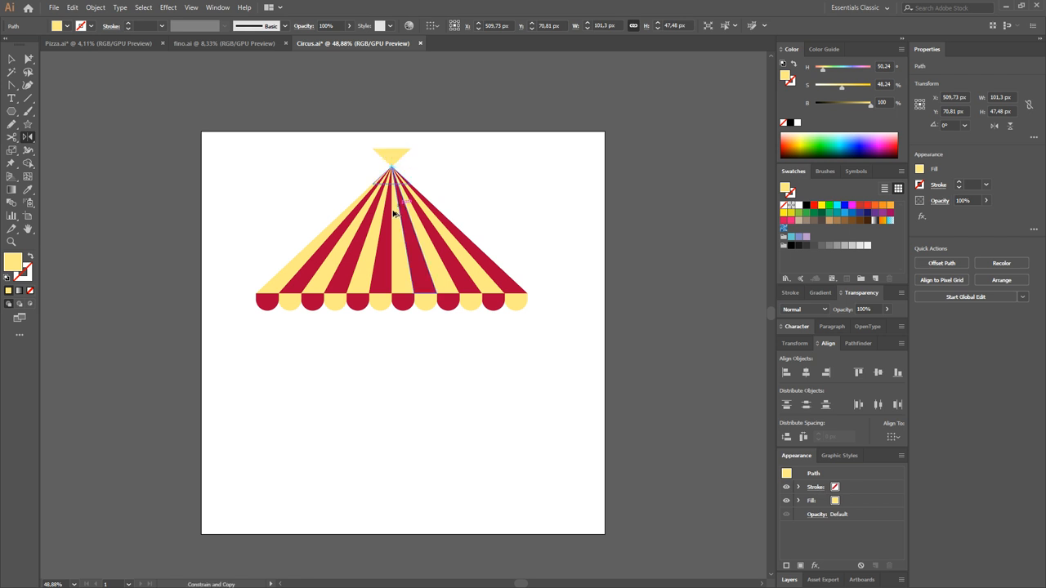
left_click(392, 160)
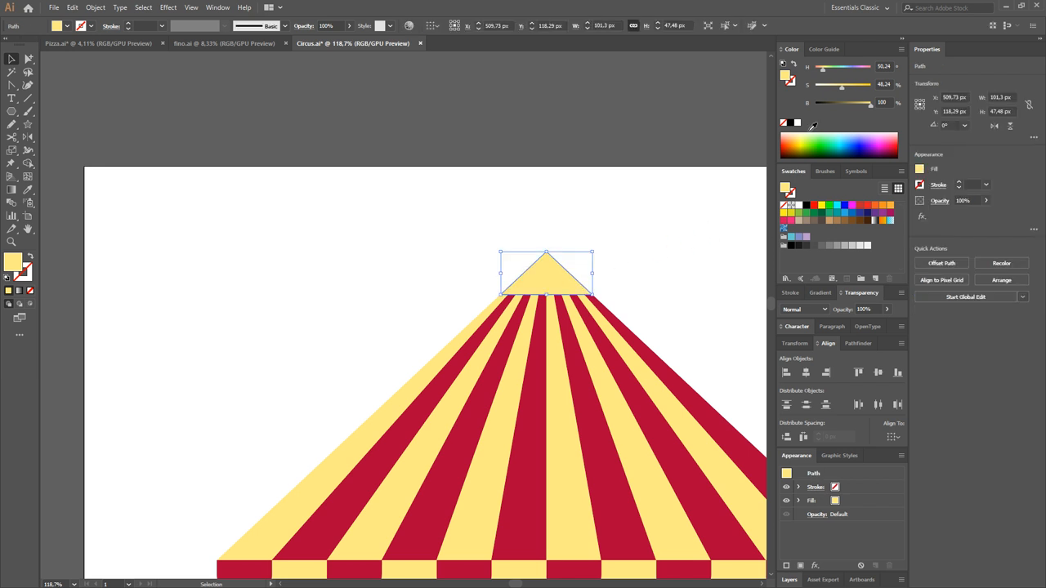
mouse_move(877, 134)
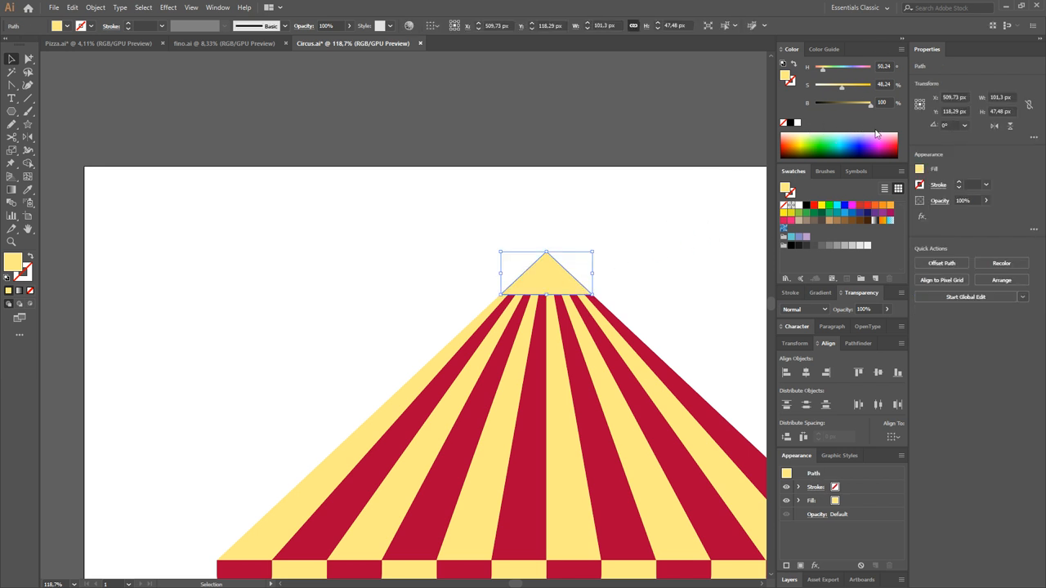
mouse_move(844, 92)
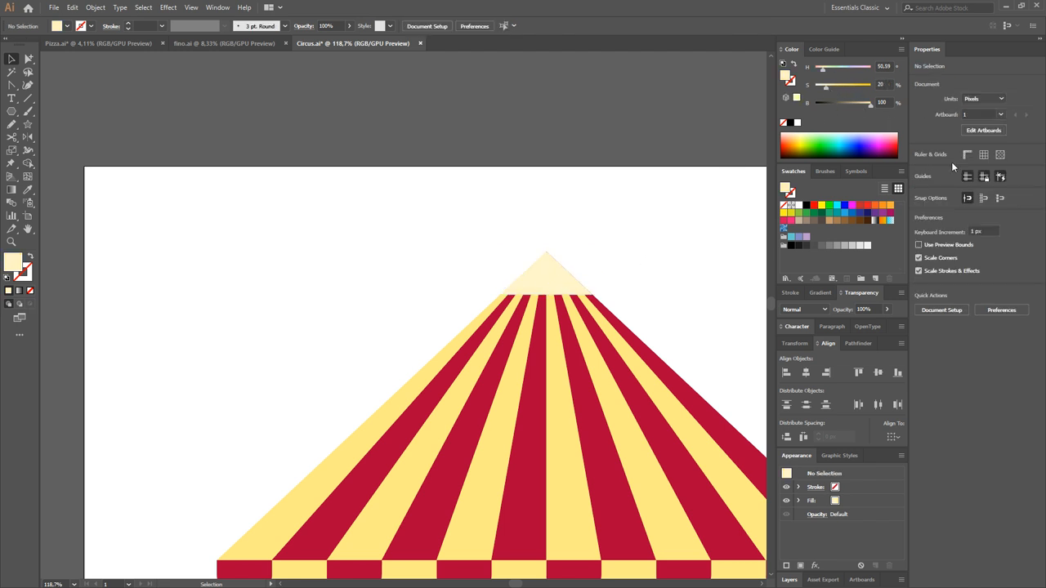
left_click(546, 274)
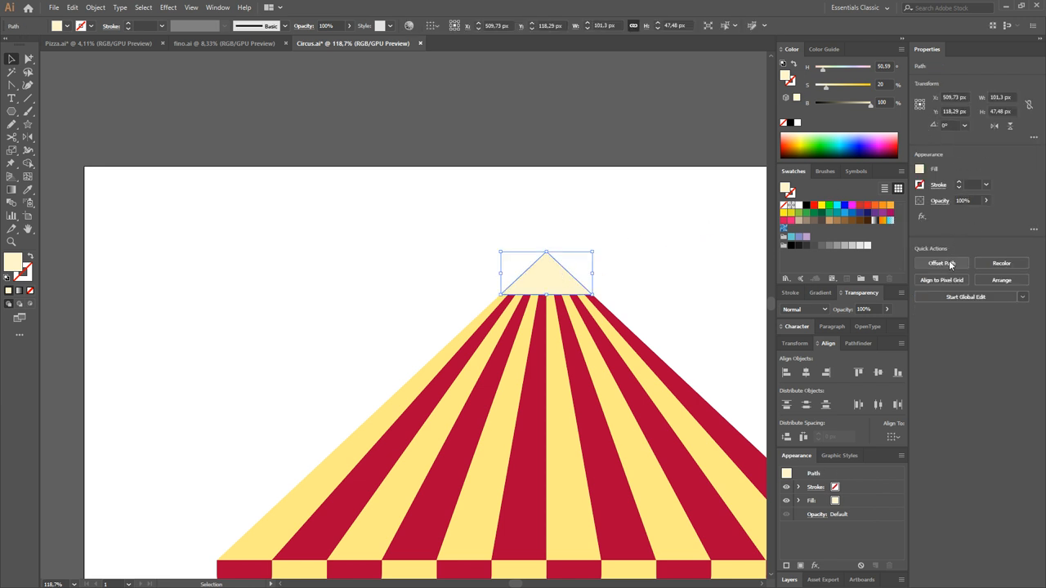
left_click(940, 262)
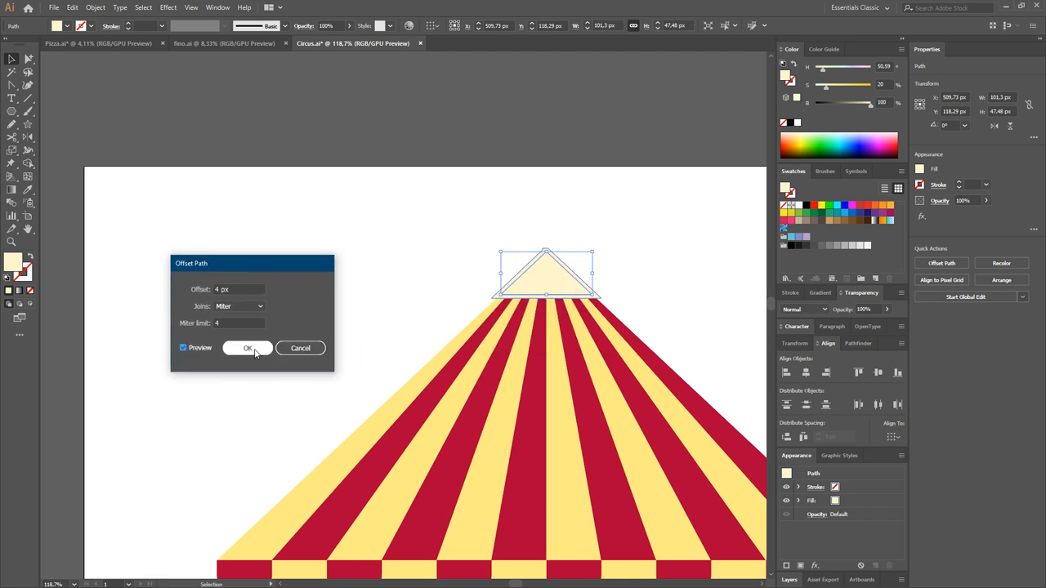
left_click(248, 348)
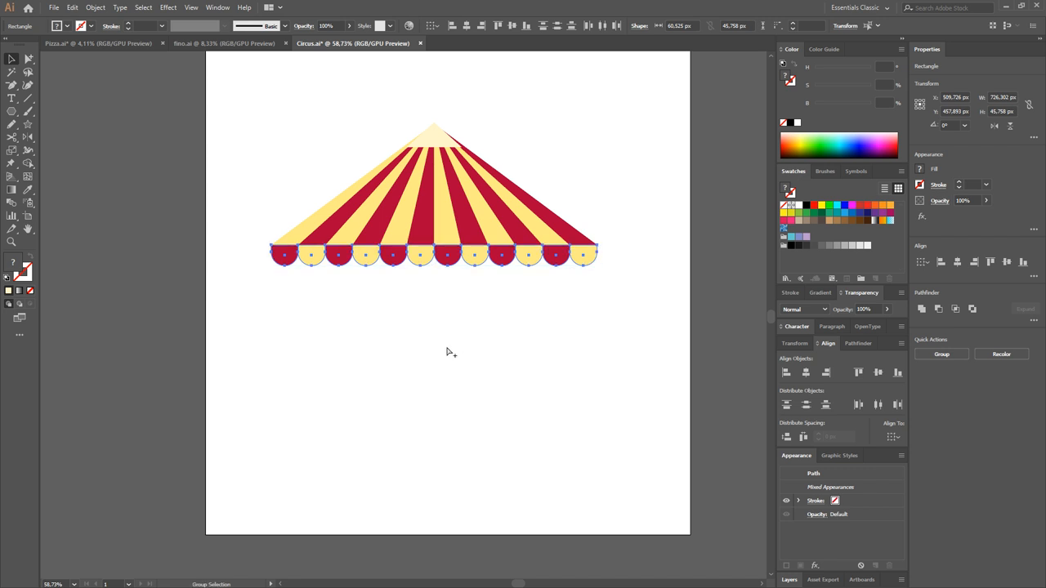
- Drag the scallop stripes down into tall walls and lengthen the rightmost red stripe
left_click_drag(448, 255, 448, 347)
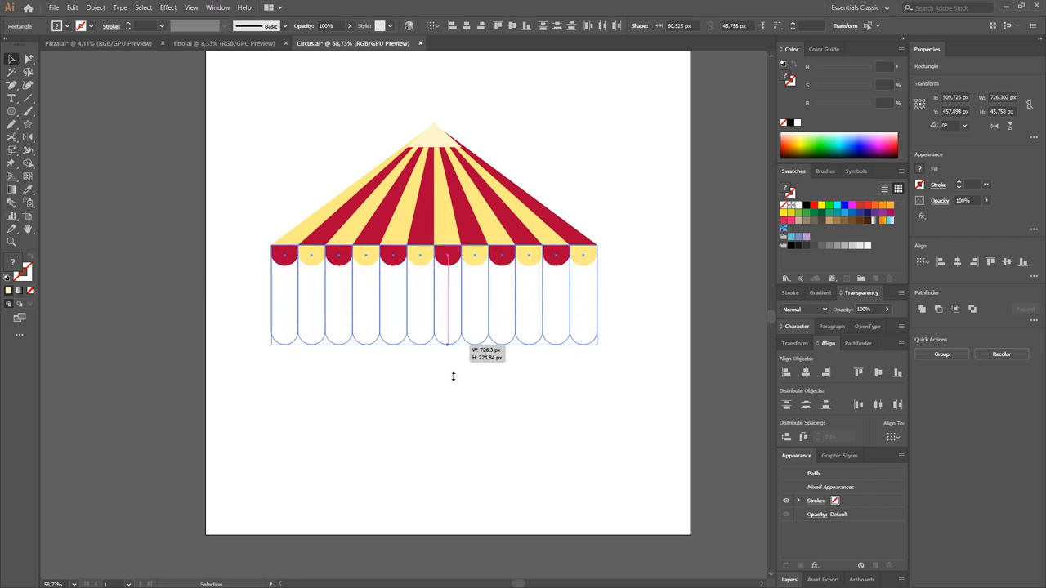
left_click_drag(448, 348, 448, 453)
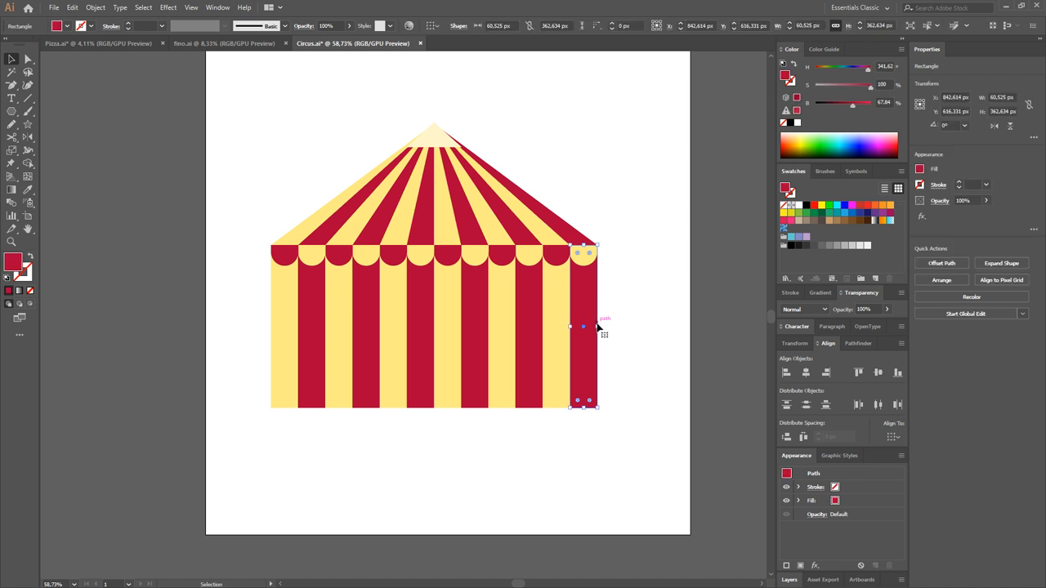
left_click_drag(597, 327, 587, 327)
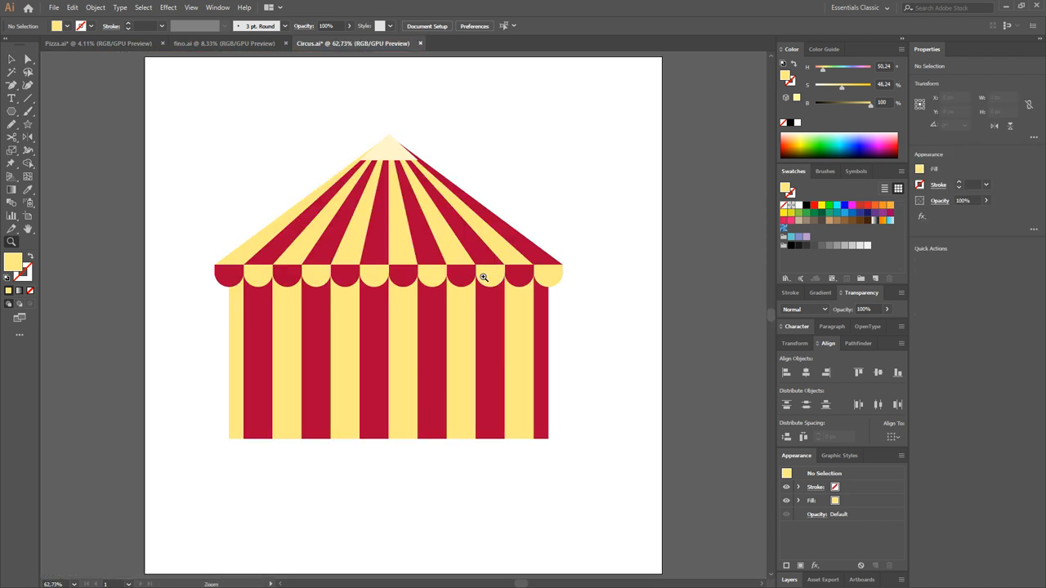
mouse_move(417, 359)
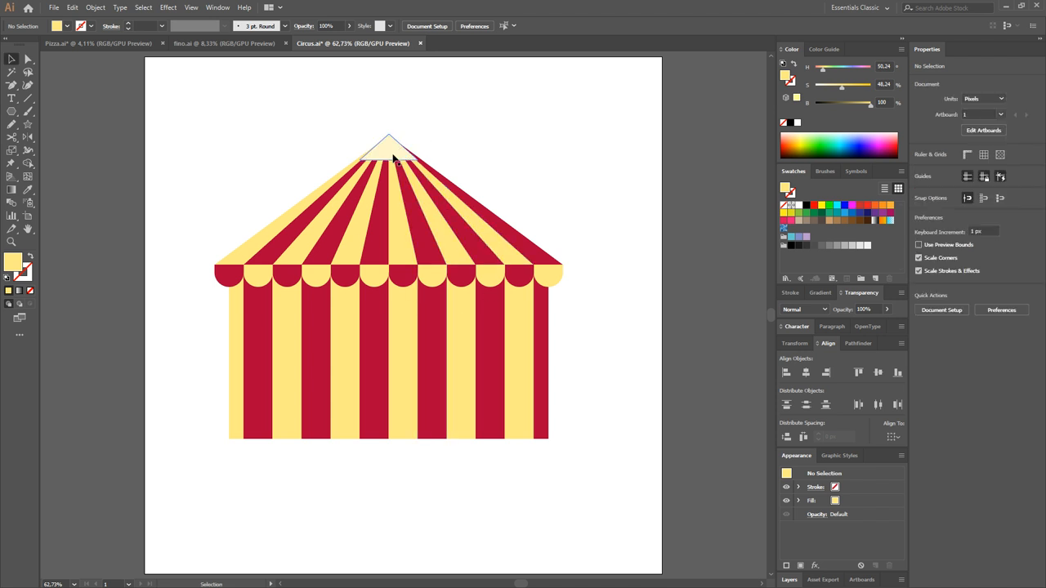
- Select the cream cap at the roof top and delete it
left_click(390, 155)
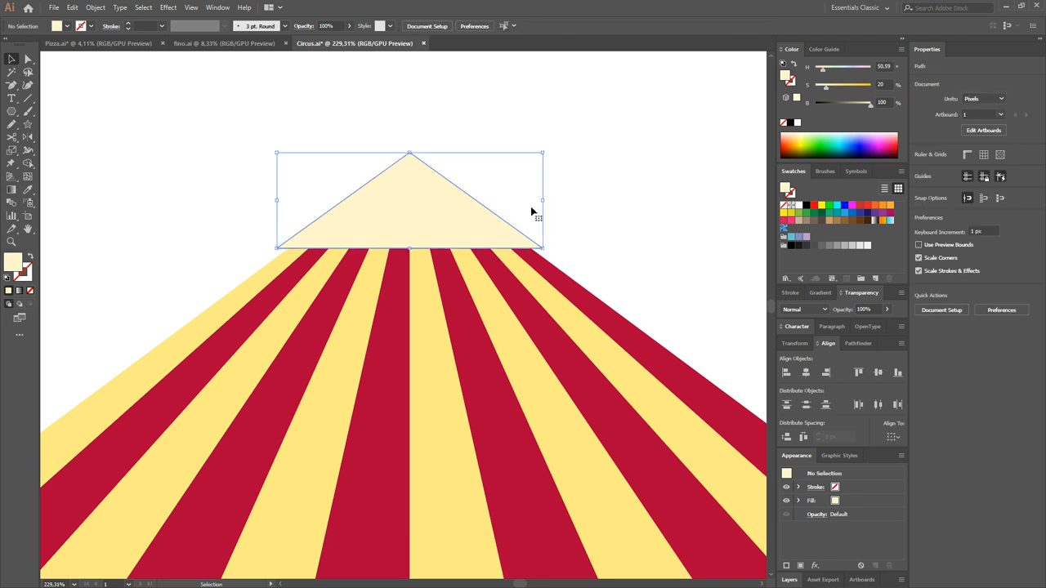
key("Delete")
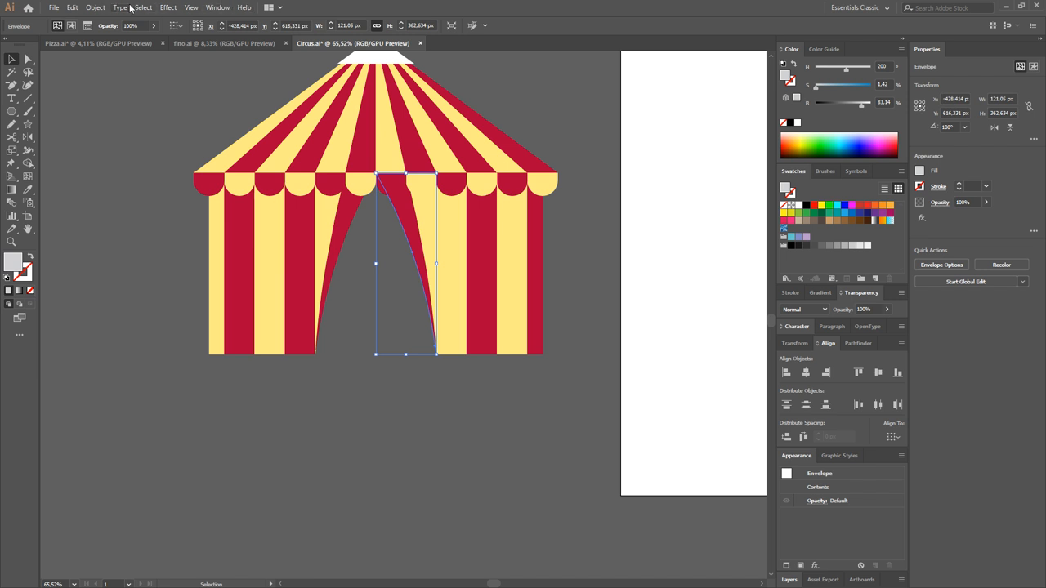
left_click(120, 8)
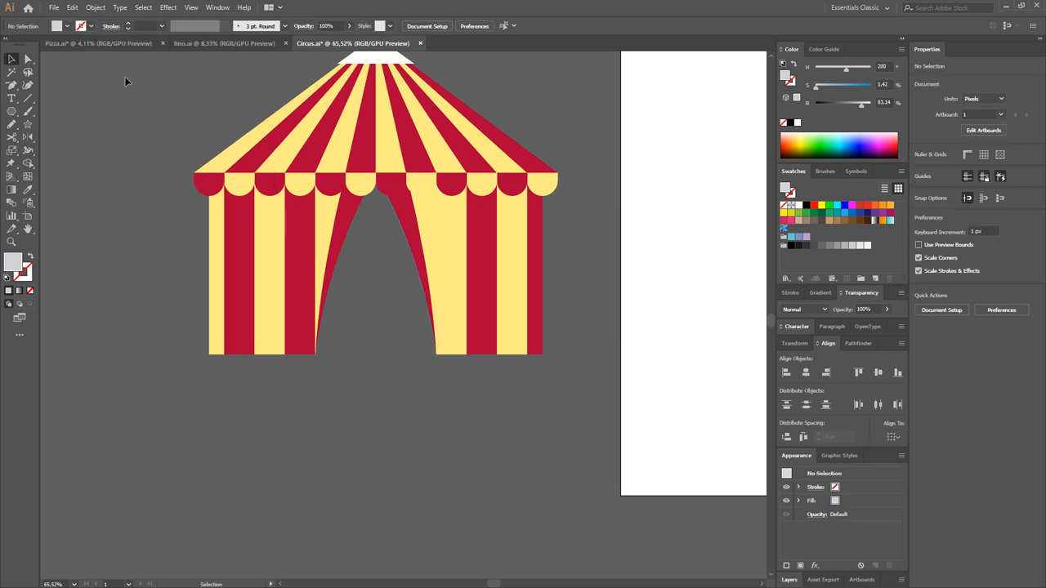
left_click(406, 262)
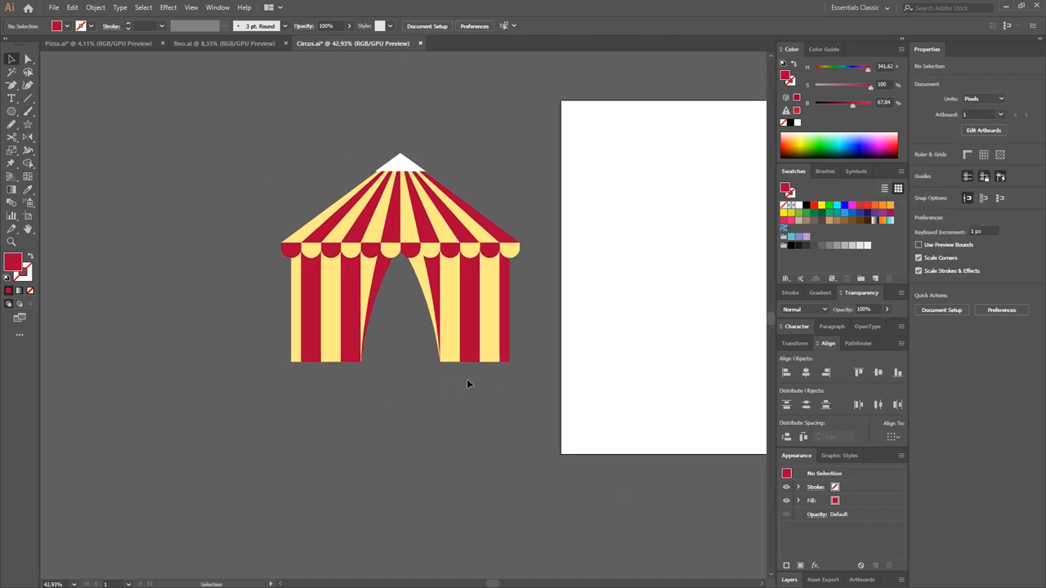
- Fill the white tent cap with dark crimson
left_click(400, 163)
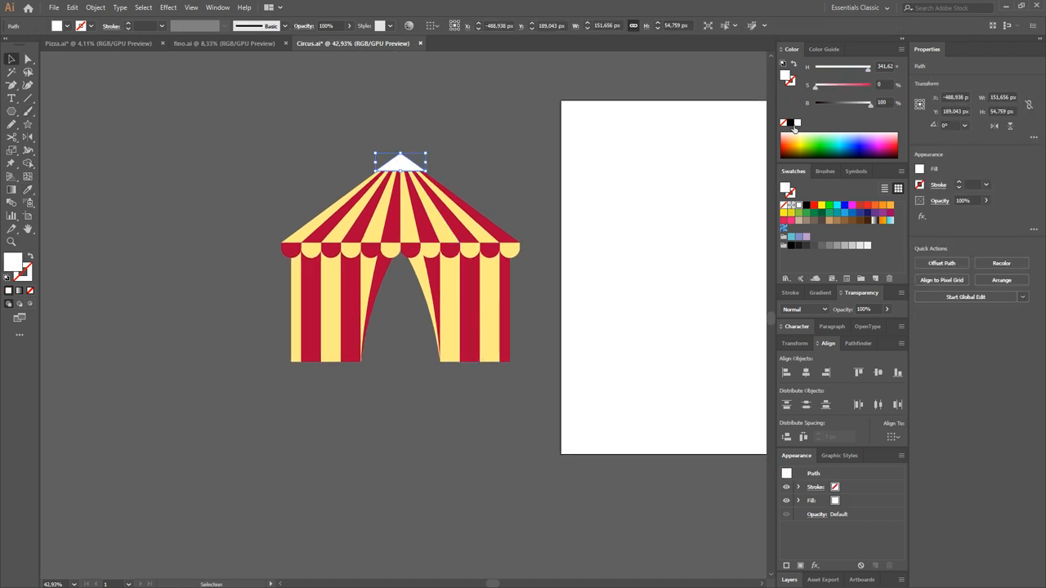
mouse_move(833, 139)
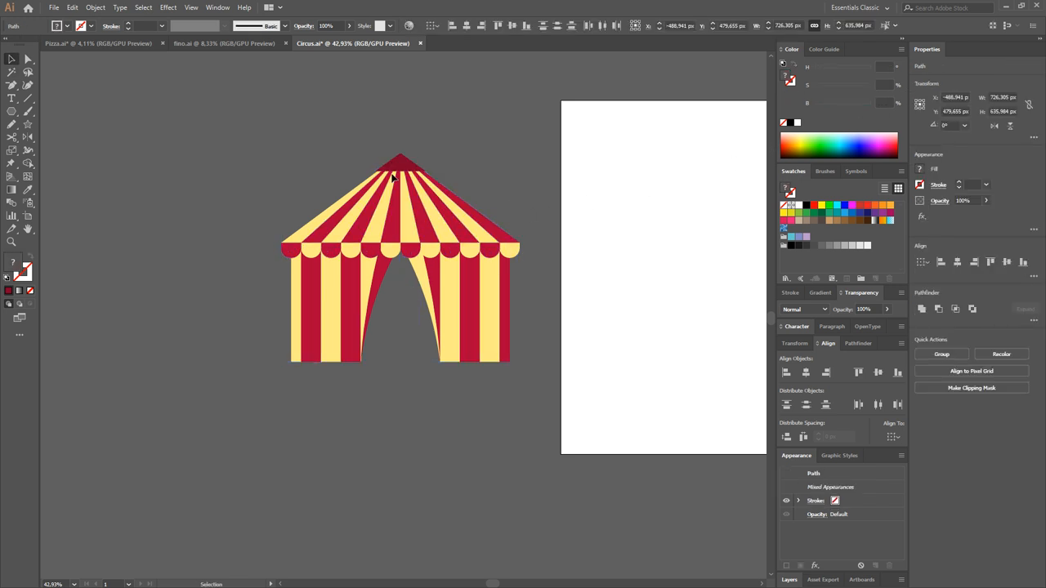
left_click(317, 179)
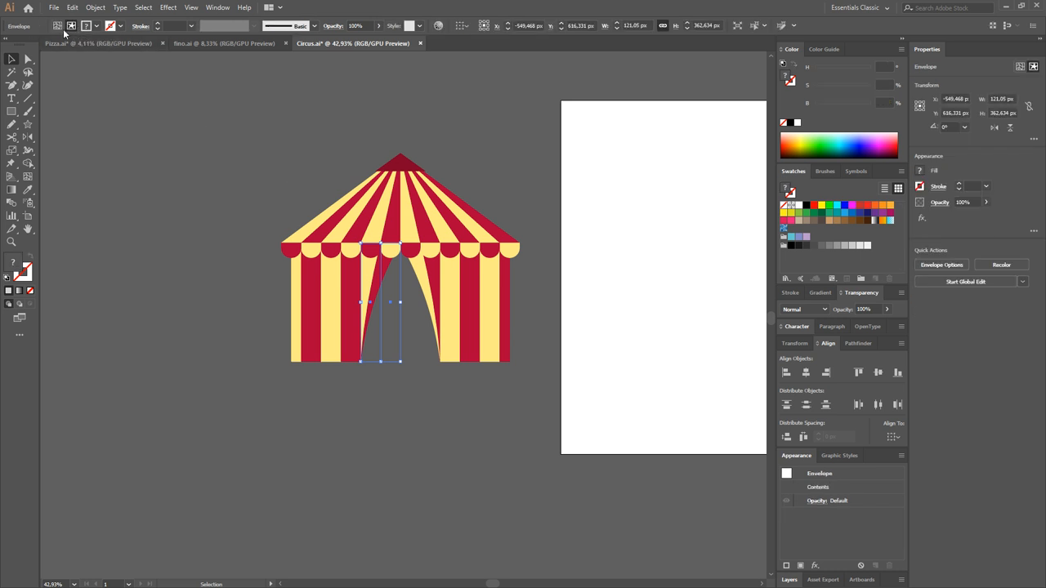
mouse_move(503, 428)
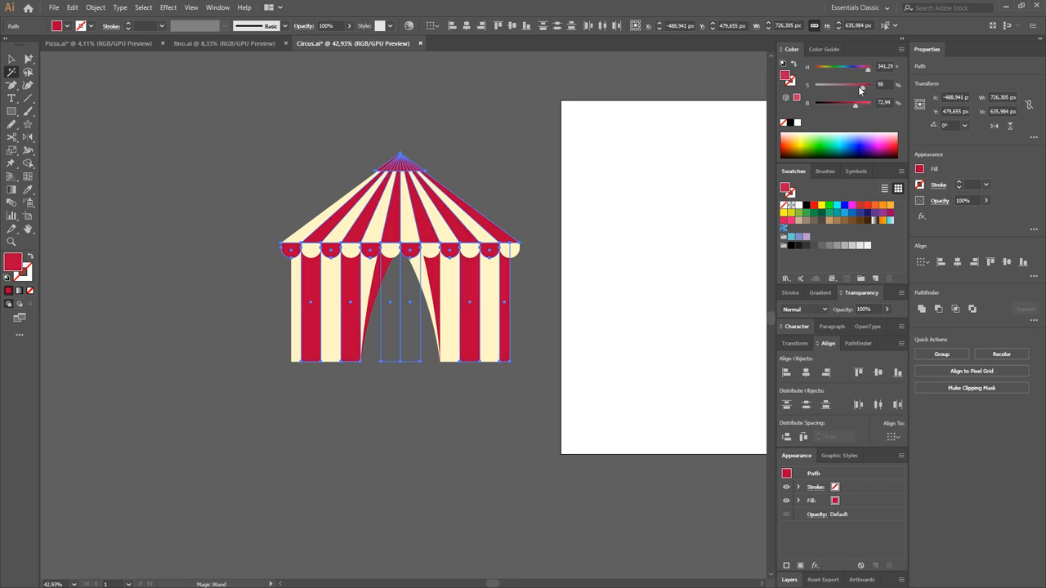
- Set the left-roof shadow triangle's blending mode to Multiply
left_click(537, 200)
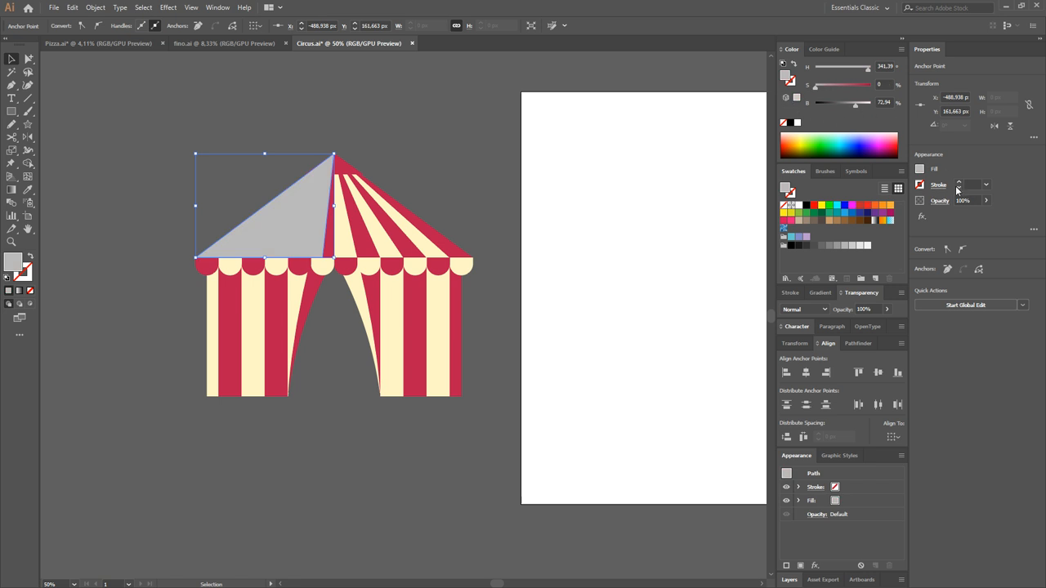
mouse_move(936, 174)
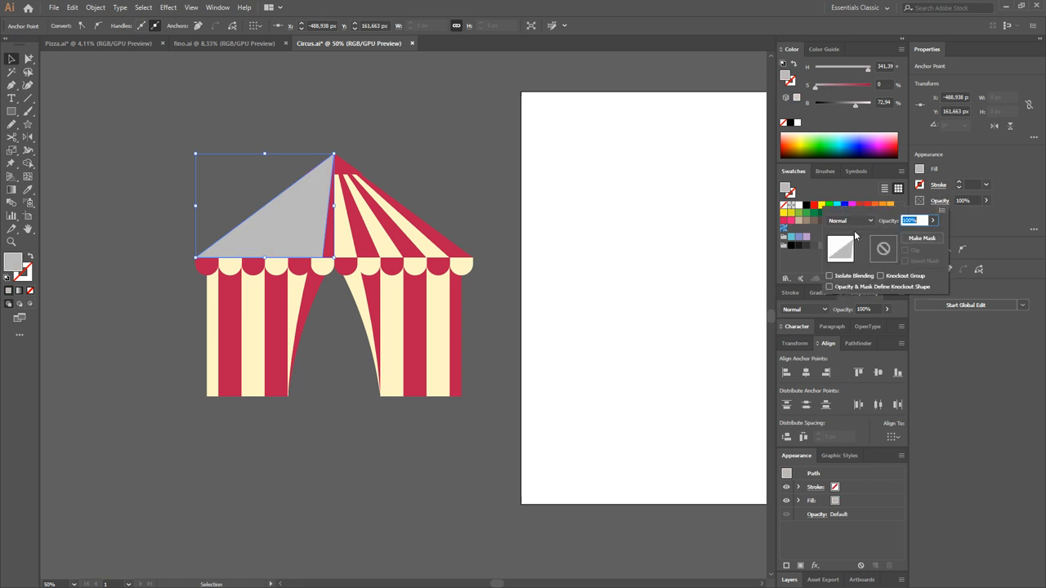
left_click(850, 221)
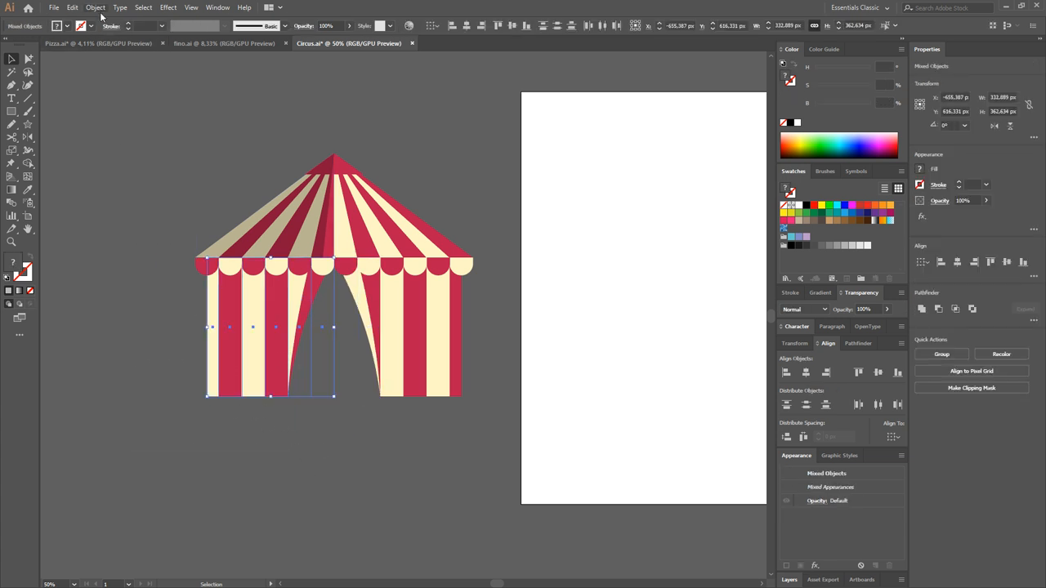
- Expand the warped left wall and curtain into ordinary shapes
left_click(96, 7)
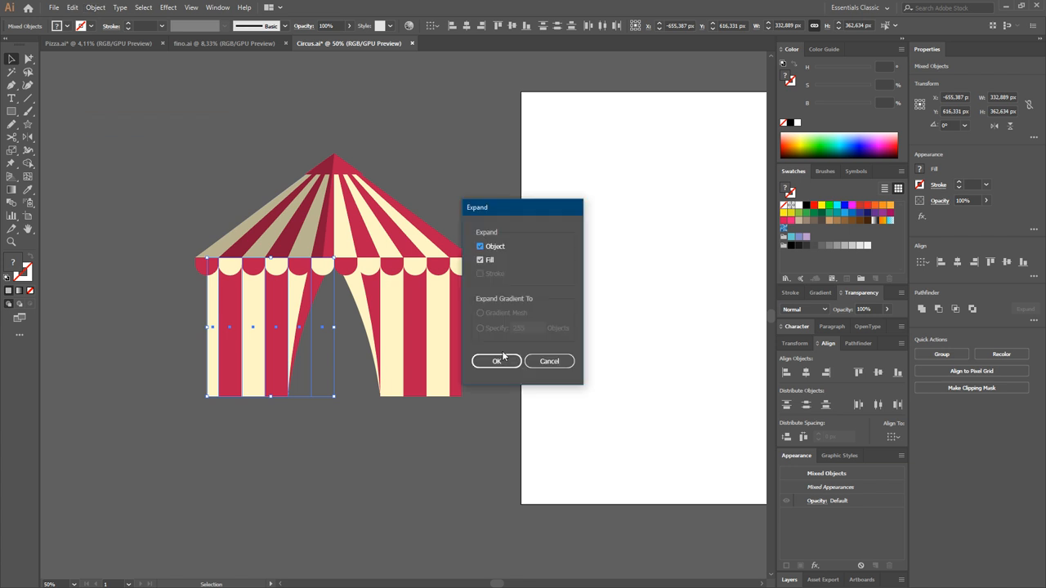
left_click(496, 361)
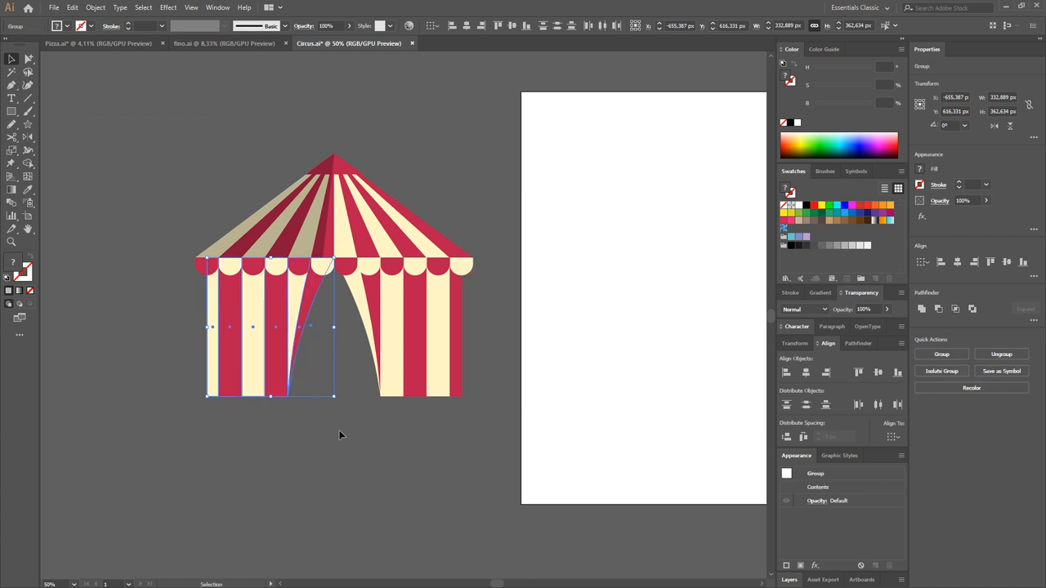
mouse_move(329, 443)
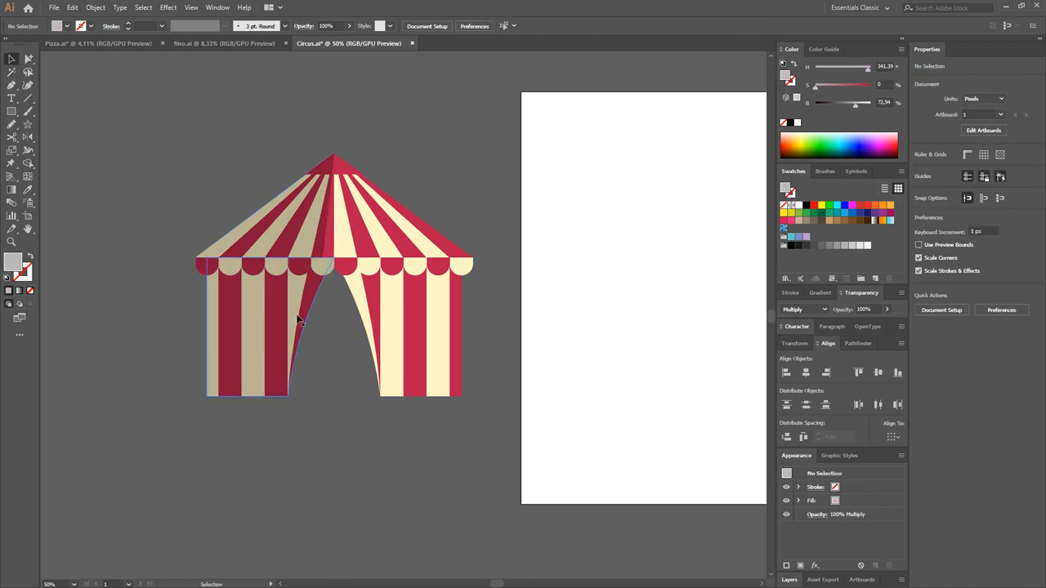
- Drag the left shadow's anchor points to follow the curtain's curved edge, then deselect
left_click(270, 327)
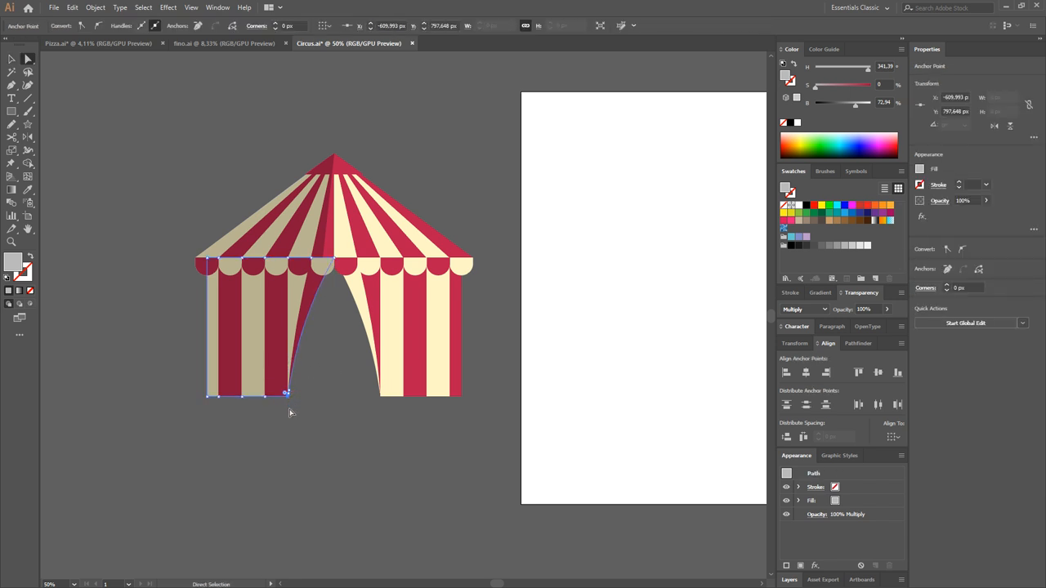
left_click(286, 393)
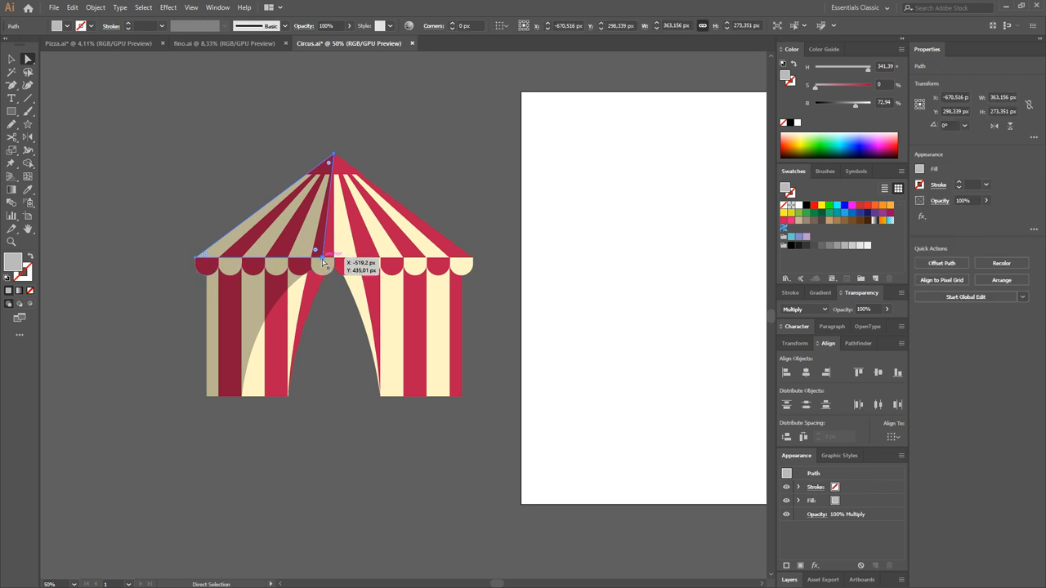
left_click(366, 422)
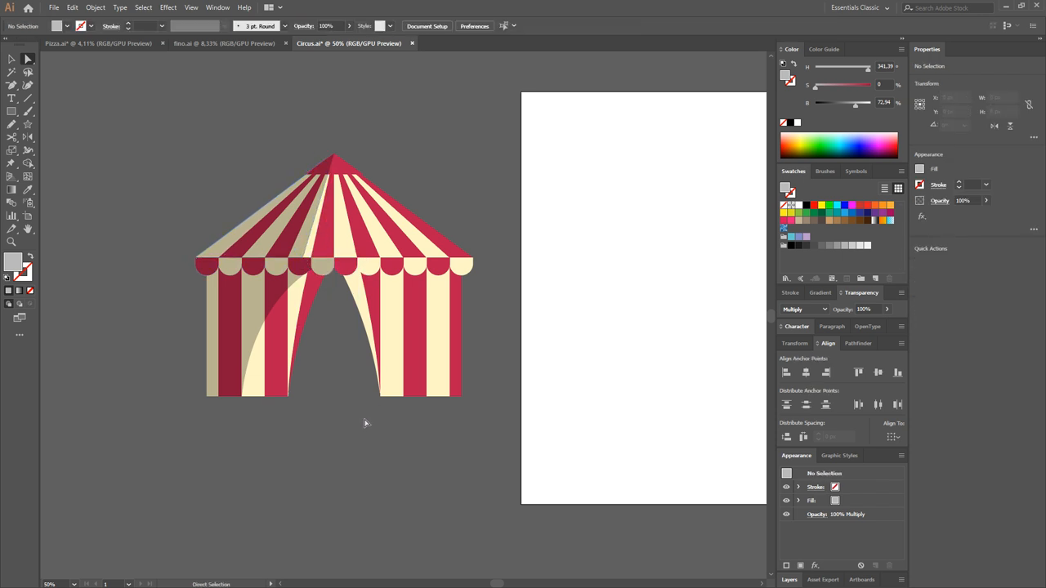